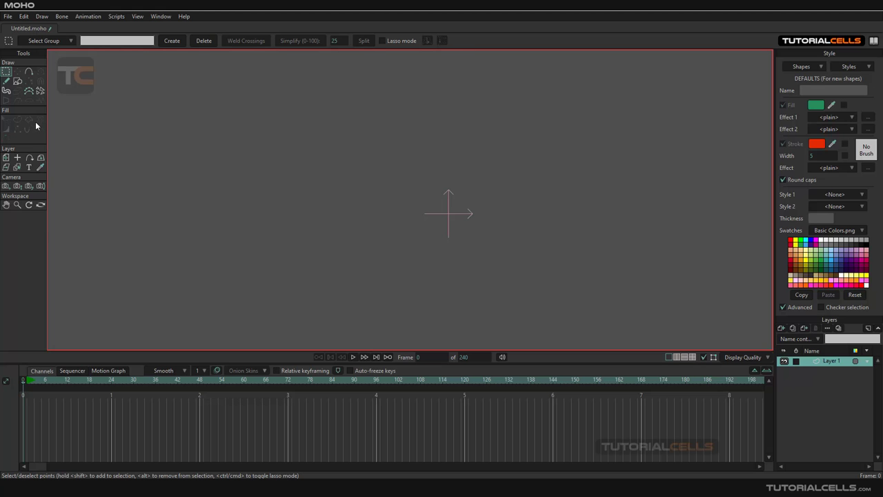
pyautogui.moveTo(40, 125)
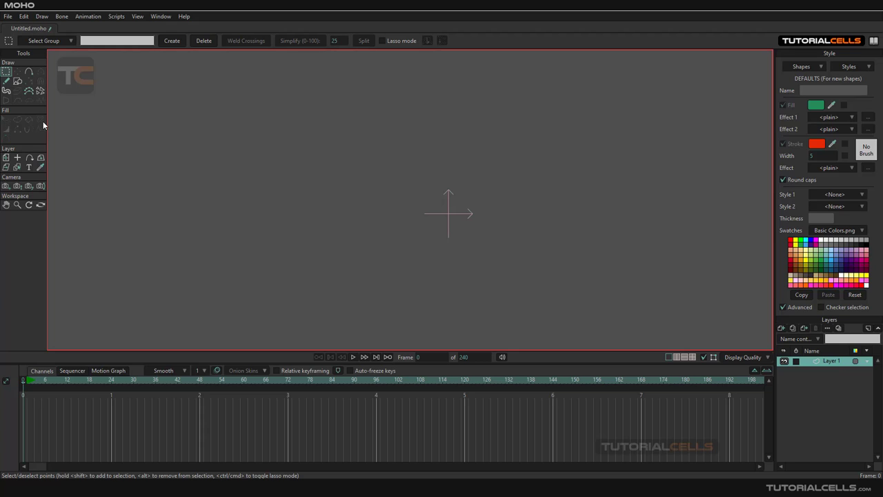
pyautogui.moveTo(185, 188)
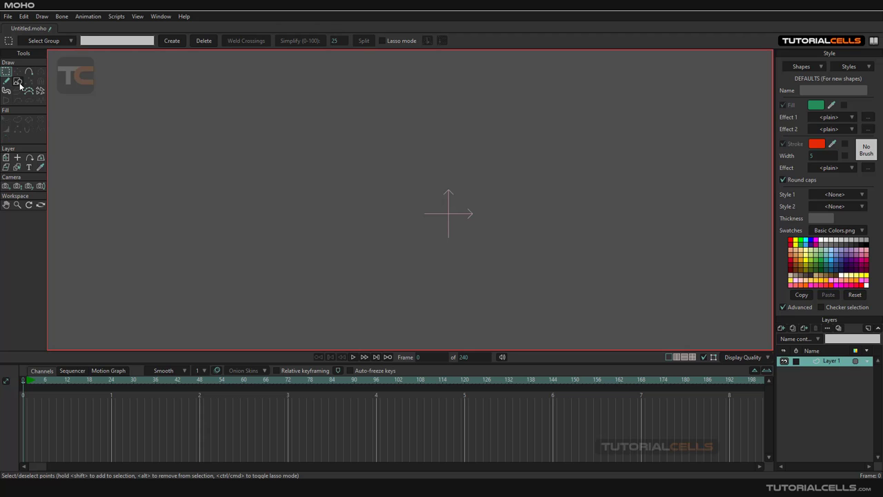
# - Choose the ready-made star shape and set its stroke colour to black
pyautogui.click(16, 82)
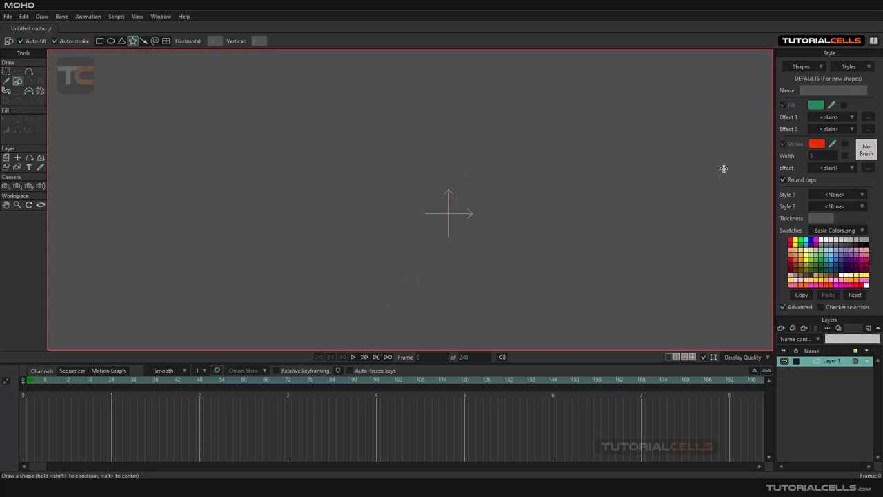
pyautogui.click(817, 144)
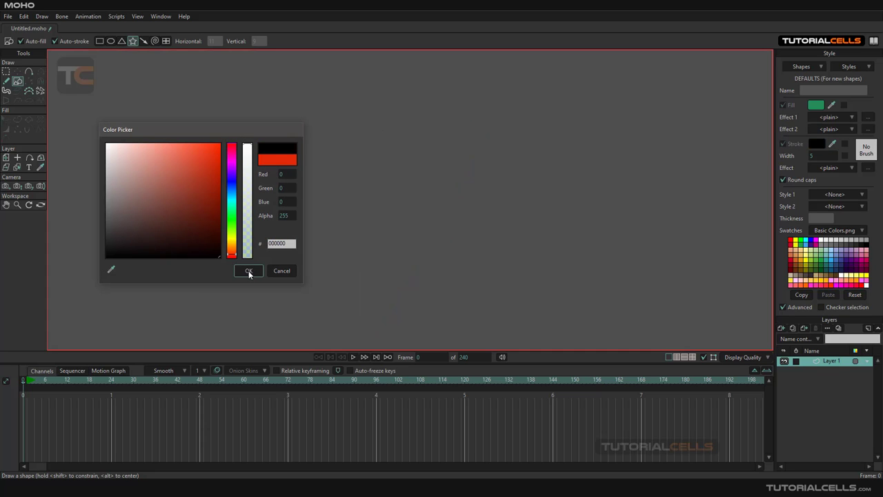
pyautogui.click(248, 271)
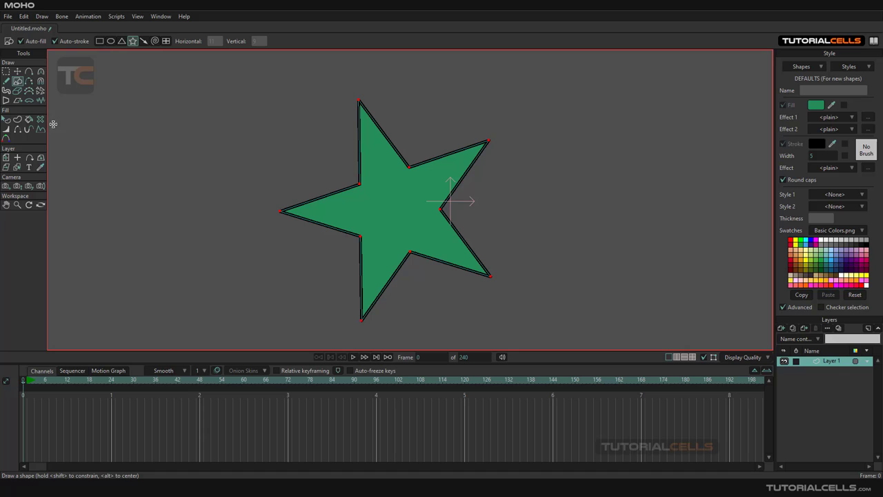
pyautogui.moveTo(42, 119)
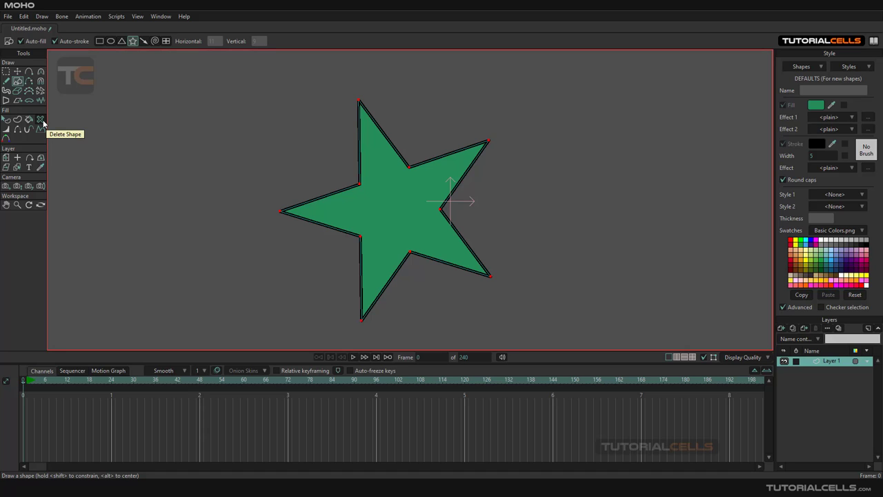
# - Delete the star's filled shape, then select its bare points to rebuild it
pyautogui.click(8, 72)
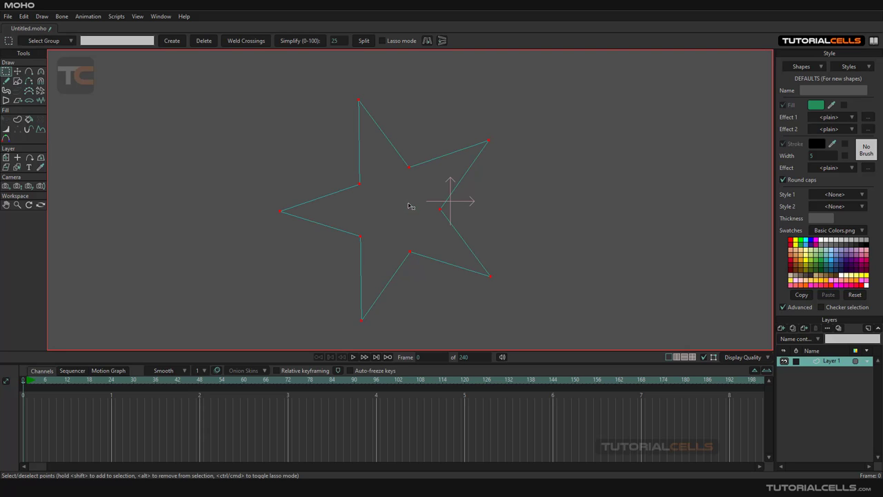
pyautogui.moveTo(360, 174)
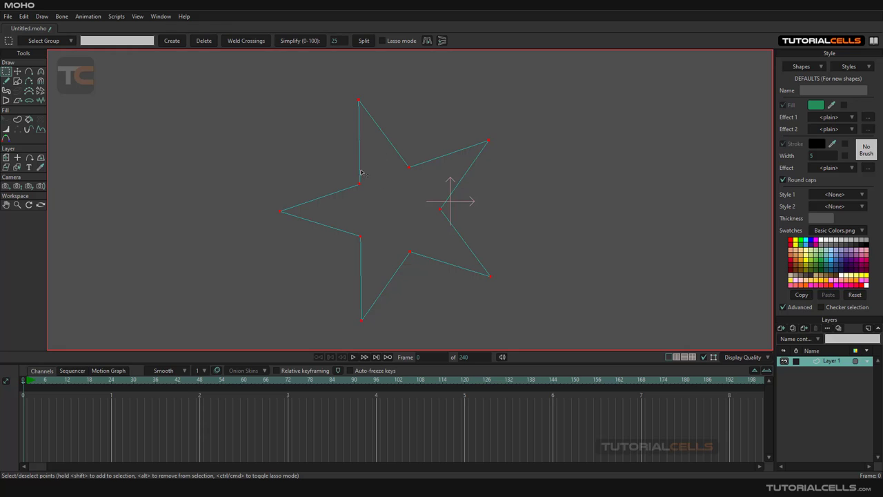
pyautogui.moveTo(474, 200)
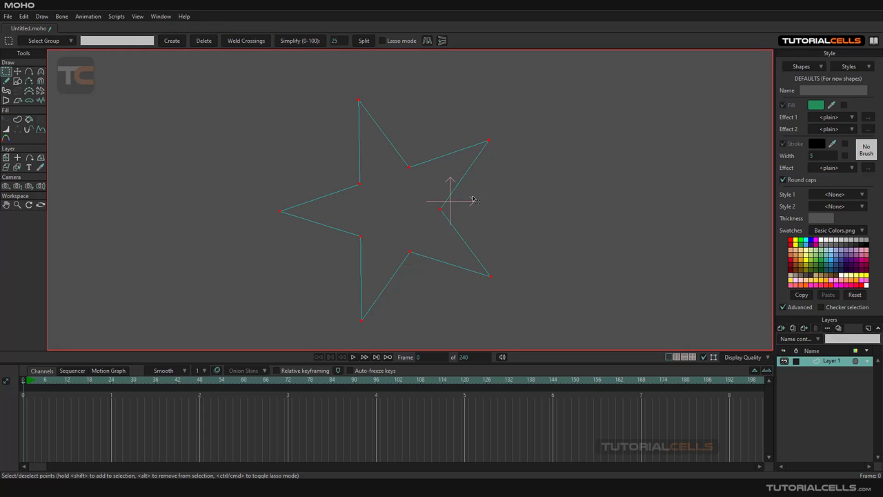
pyautogui.click(16, 71)
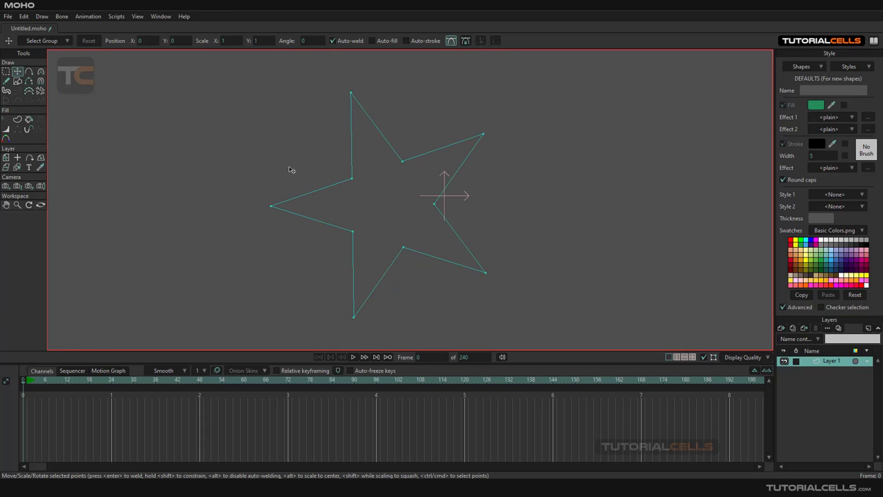
pyautogui.moveTo(41, 127)
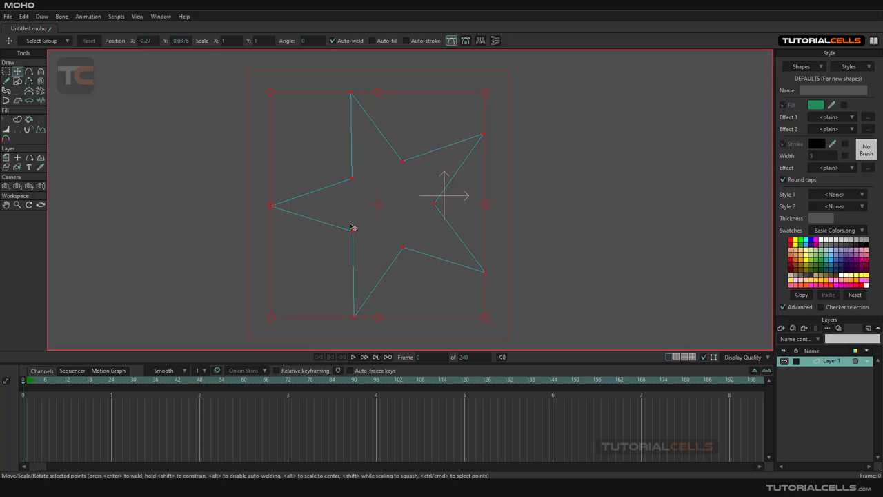
pyautogui.moveTo(334, 221)
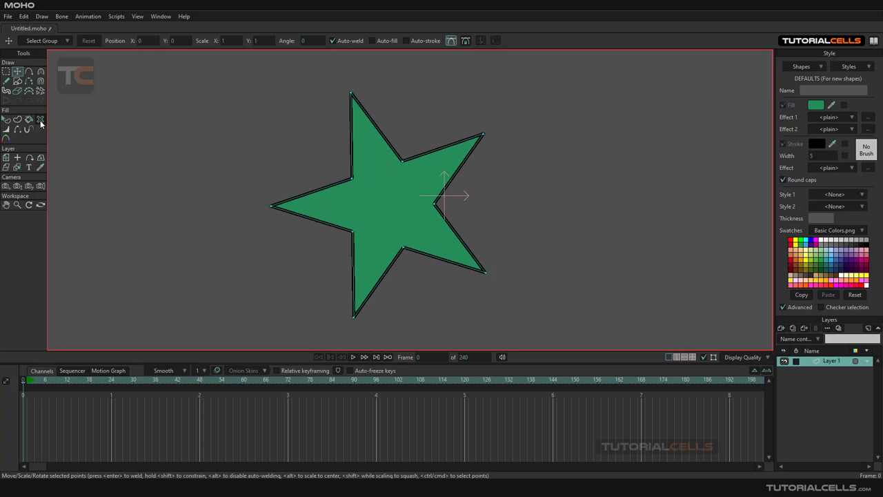
pyautogui.moveTo(40, 120)
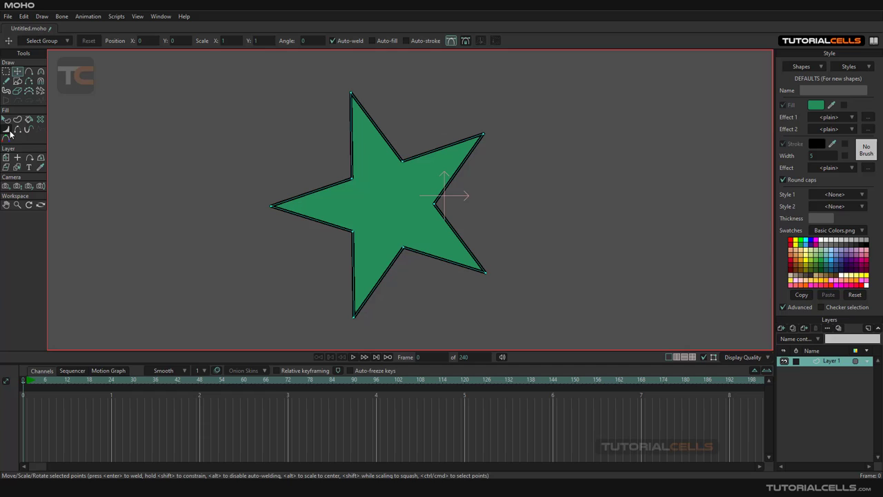
pyautogui.moveTo(8, 131)
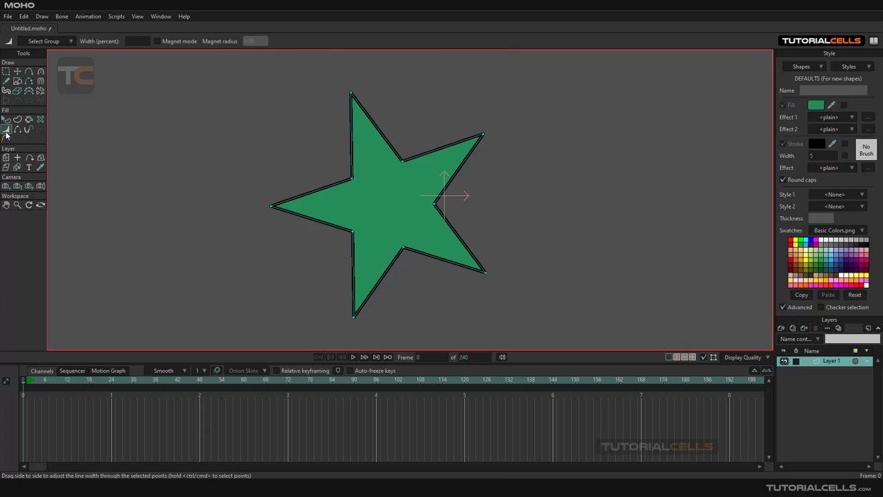
pyautogui.moveTo(406, 166)
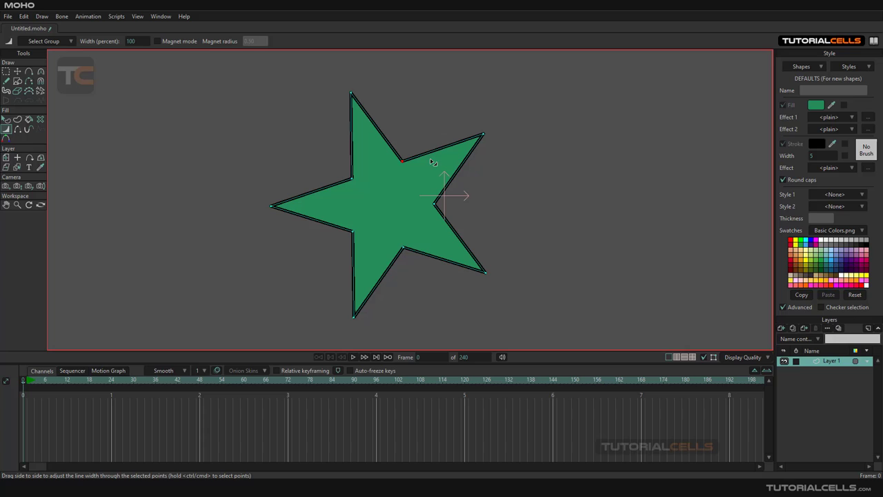
pyautogui.moveTo(388, 133)
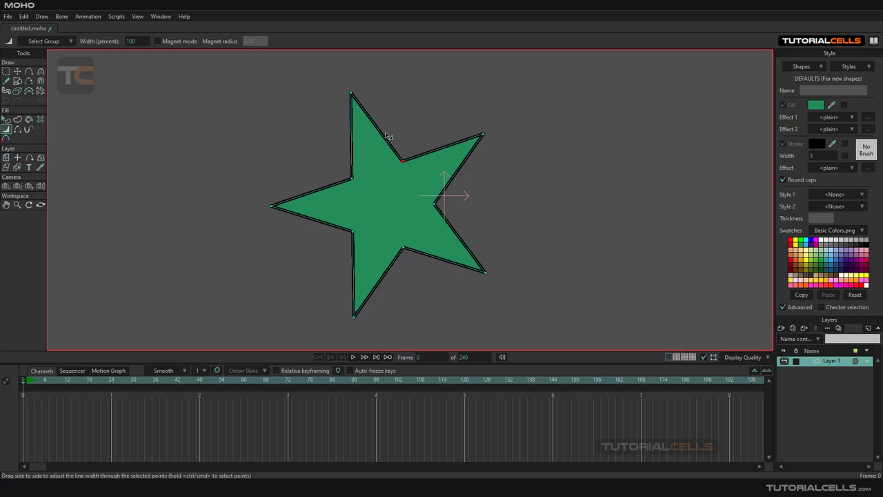
pyautogui.moveTo(426, 166)
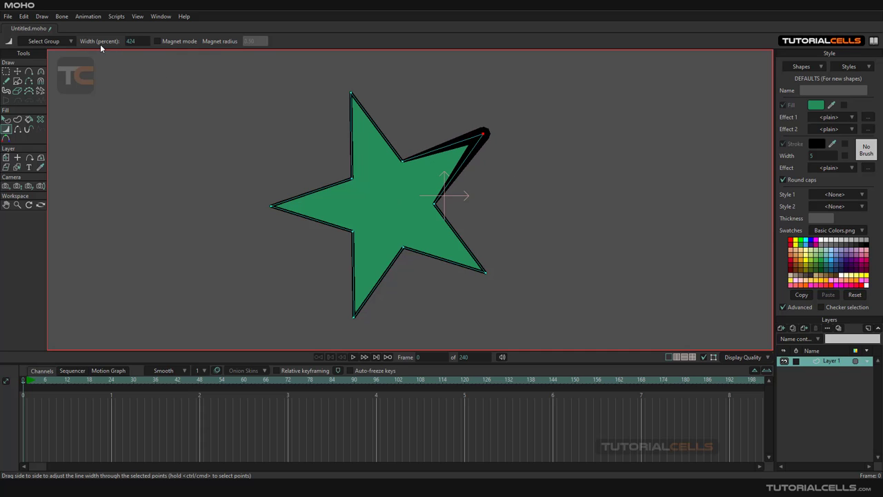
pyautogui.moveTo(370, 174)
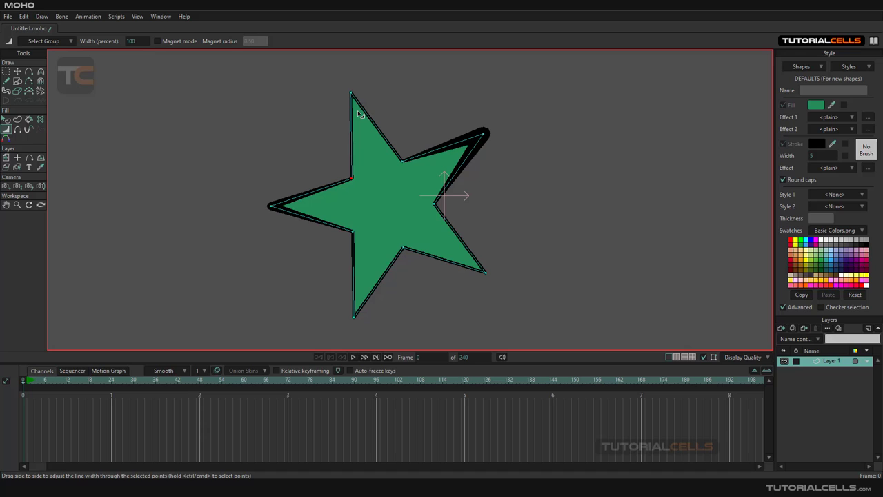
# - Thicken the black outline near the star's top point and another point
pyautogui.moveTo(358, 113); pyautogui.dragTo(373, 117)
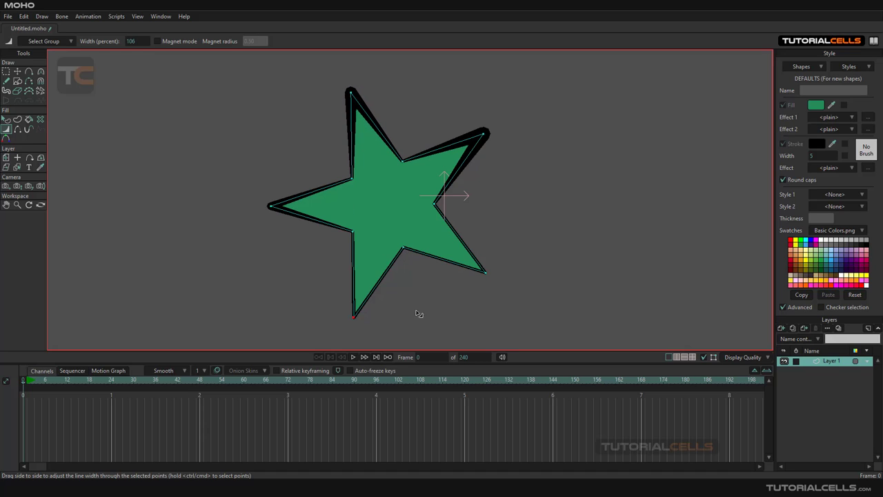
pyautogui.click(16, 72)
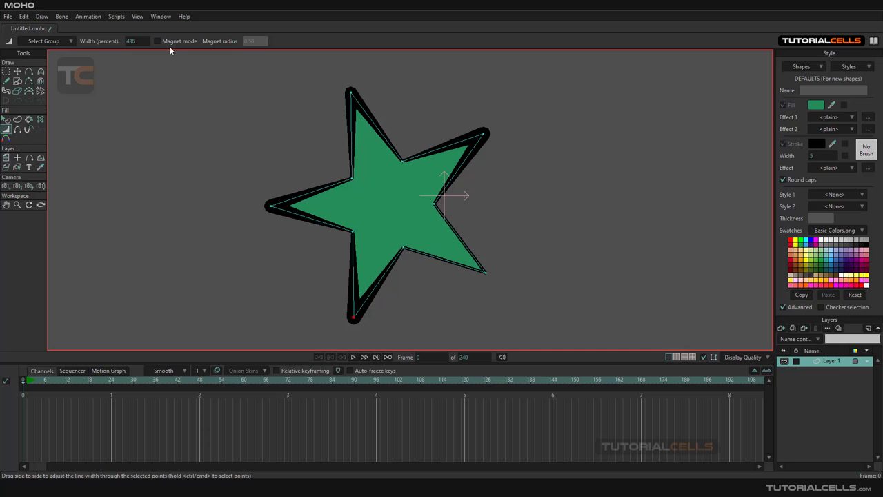
# - Turn on Magnet mode and widen the stroke along the star's lower edges
pyautogui.click(157, 41)
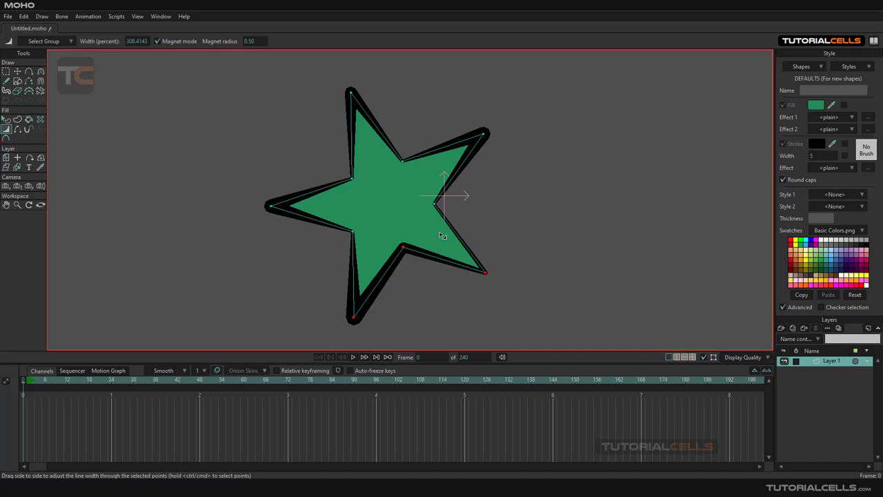
pyautogui.moveTo(442, 235); pyautogui.dragTo(359, 231)
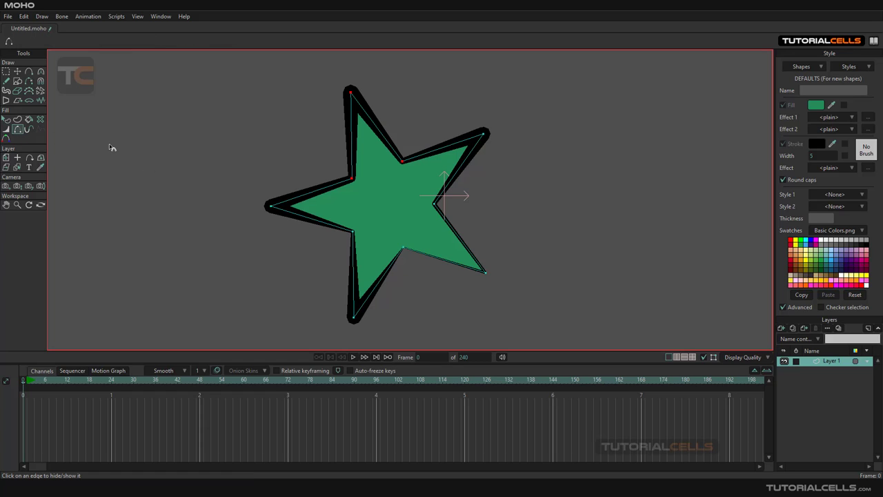
pyautogui.moveTo(345, 199)
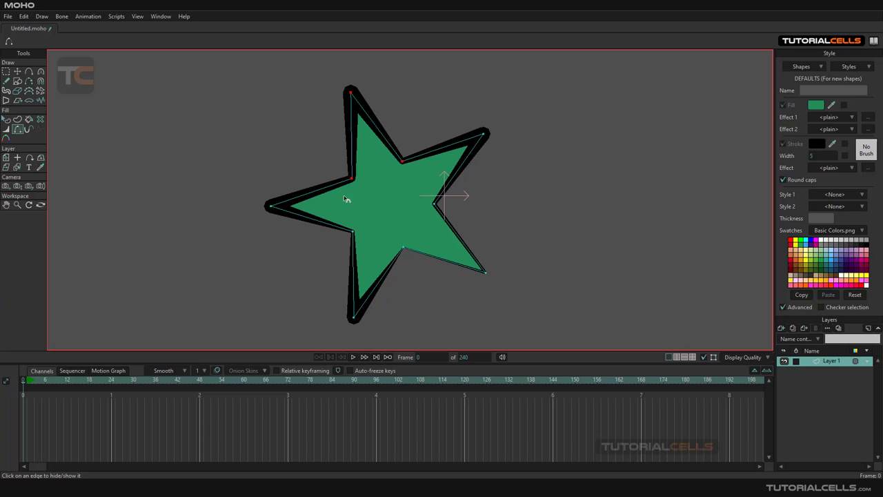
# - Hide the black outline on the top edge of the star's left arm
pyautogui.click(307, 204)
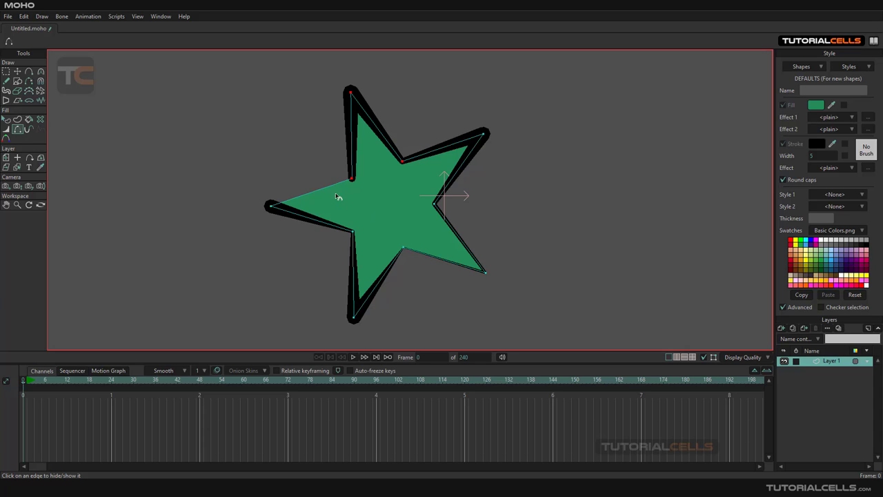
pyautogui.moveTo(331, 190)
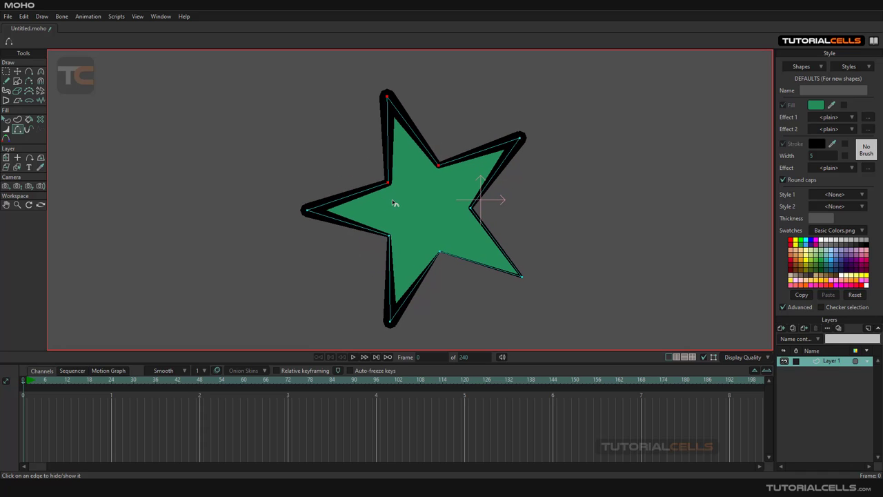
pyautogui.moveTo(16, 130)
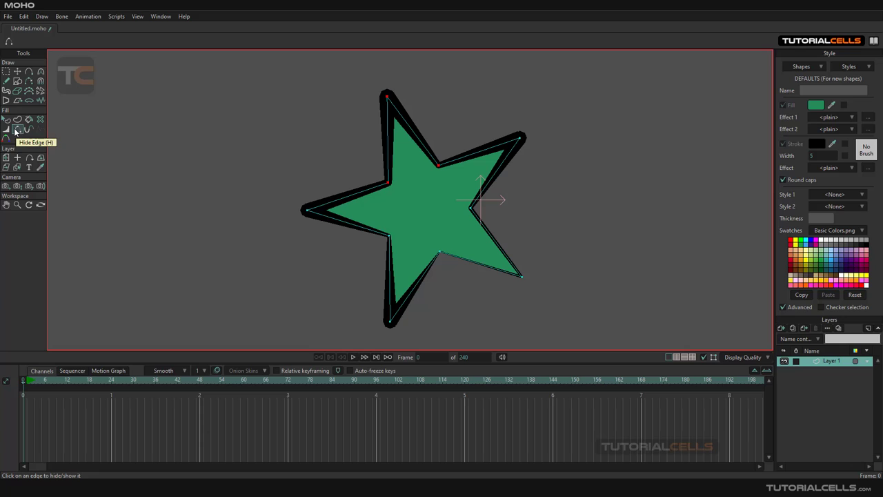